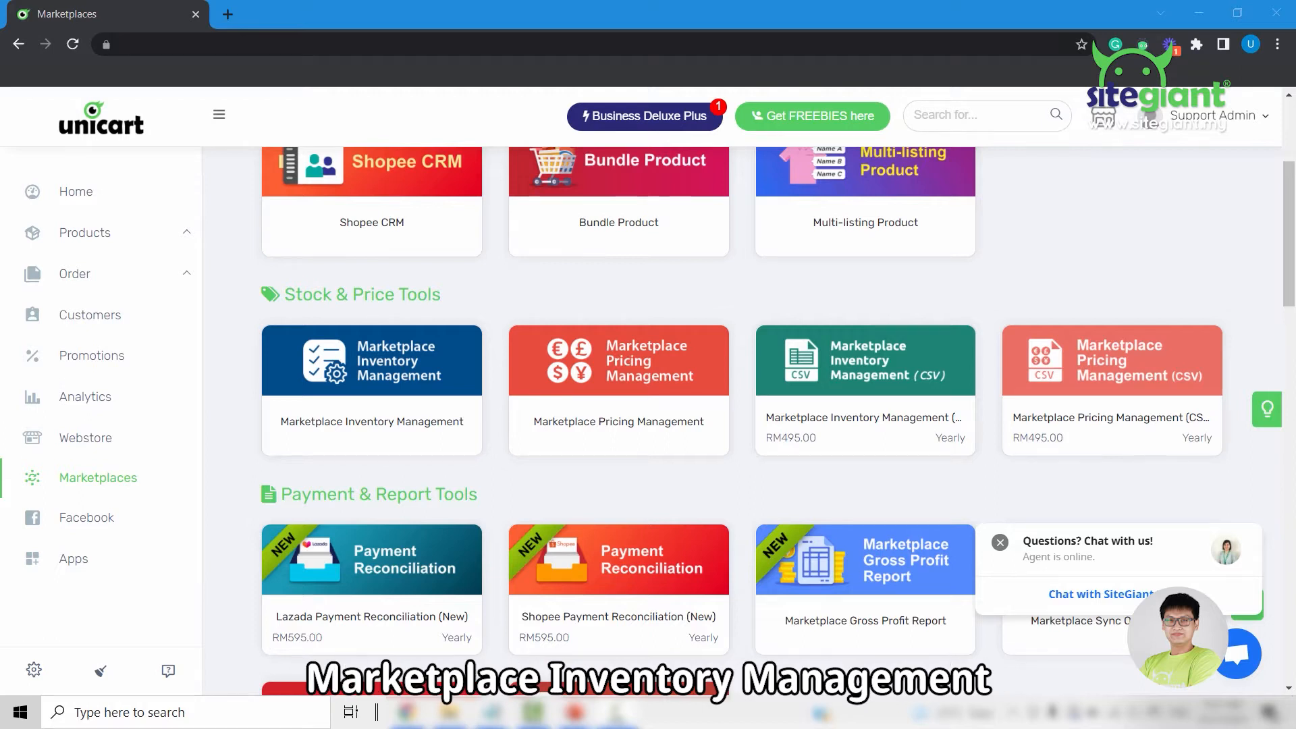
- Return to the Dashboard home page showing the Daily Sales chart
{"action": "left_click", "coordinate": [76, 190]}
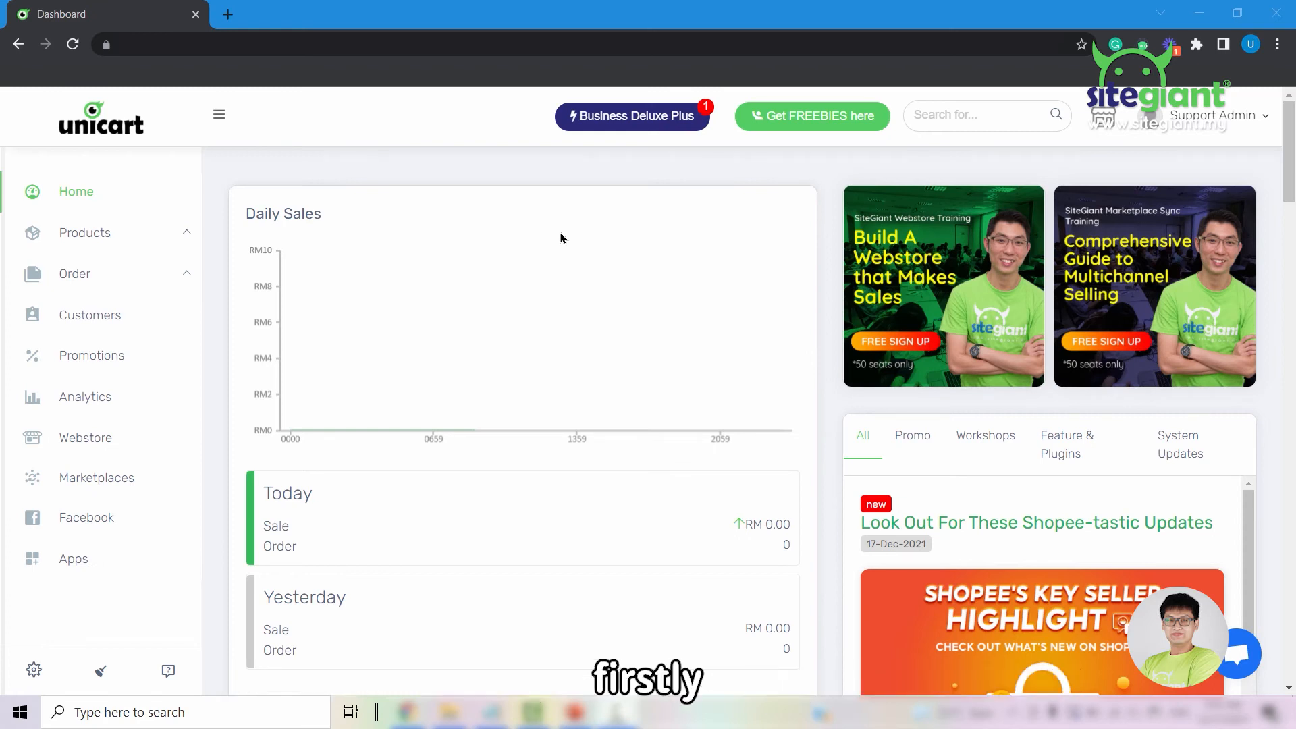
- Open Marketplace Inventory Management from Marketplaces and scan the product list with SKUs and quantities
{"action": "left_click", "coordinate": [96, 478]}
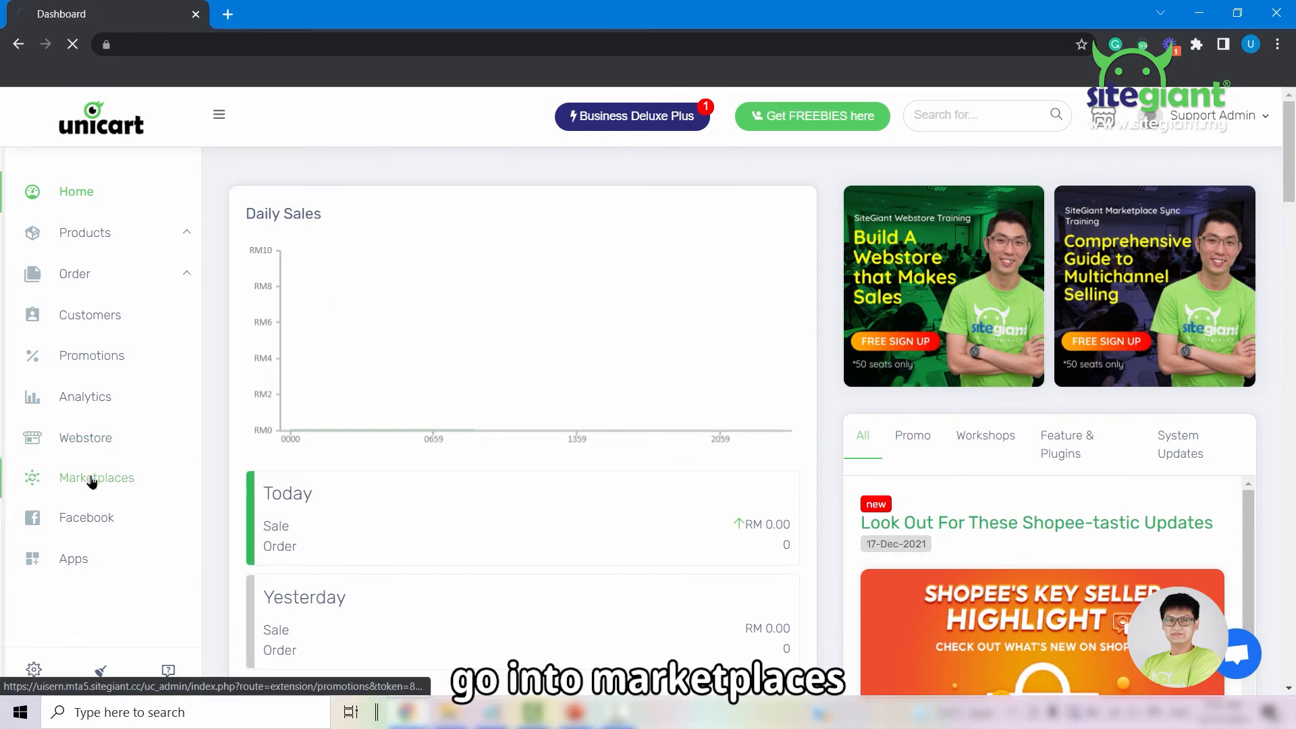
{"action": "left_click", "coordinate": [98, 478]}
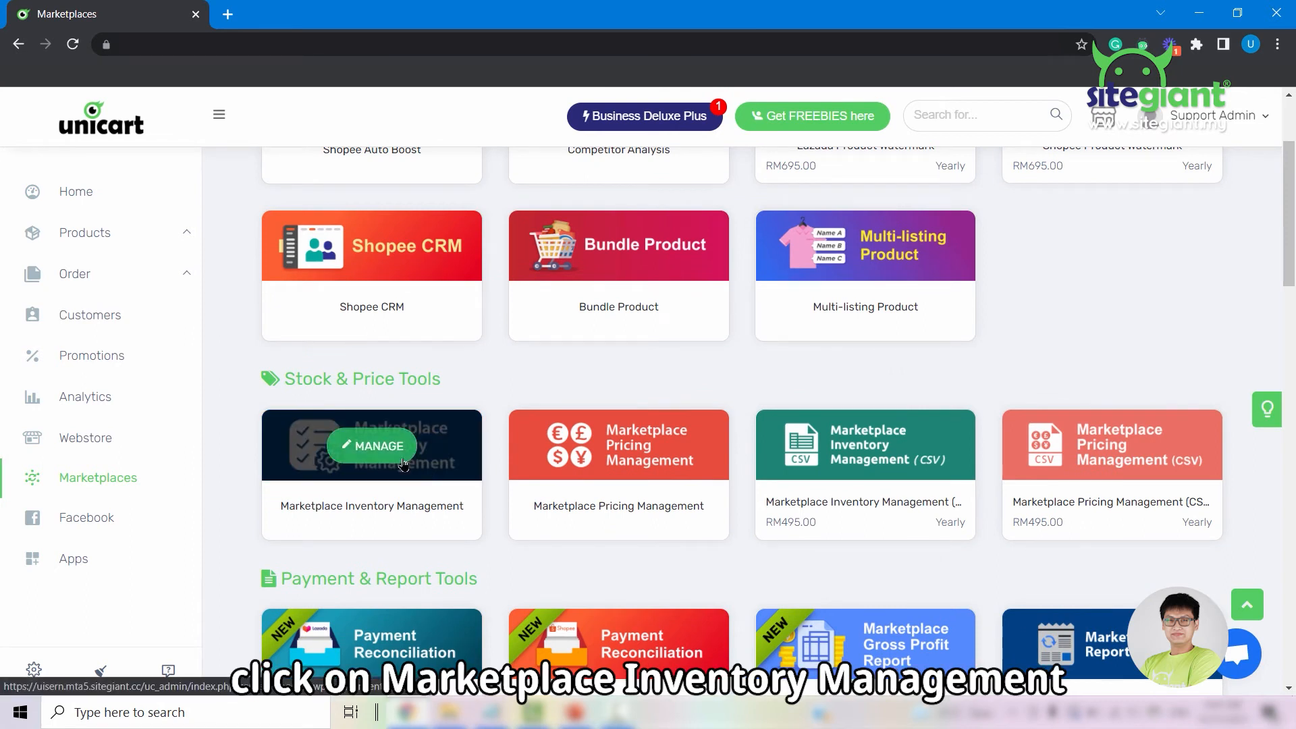
{"action": "left_click", "coordinate": [371, 446]}
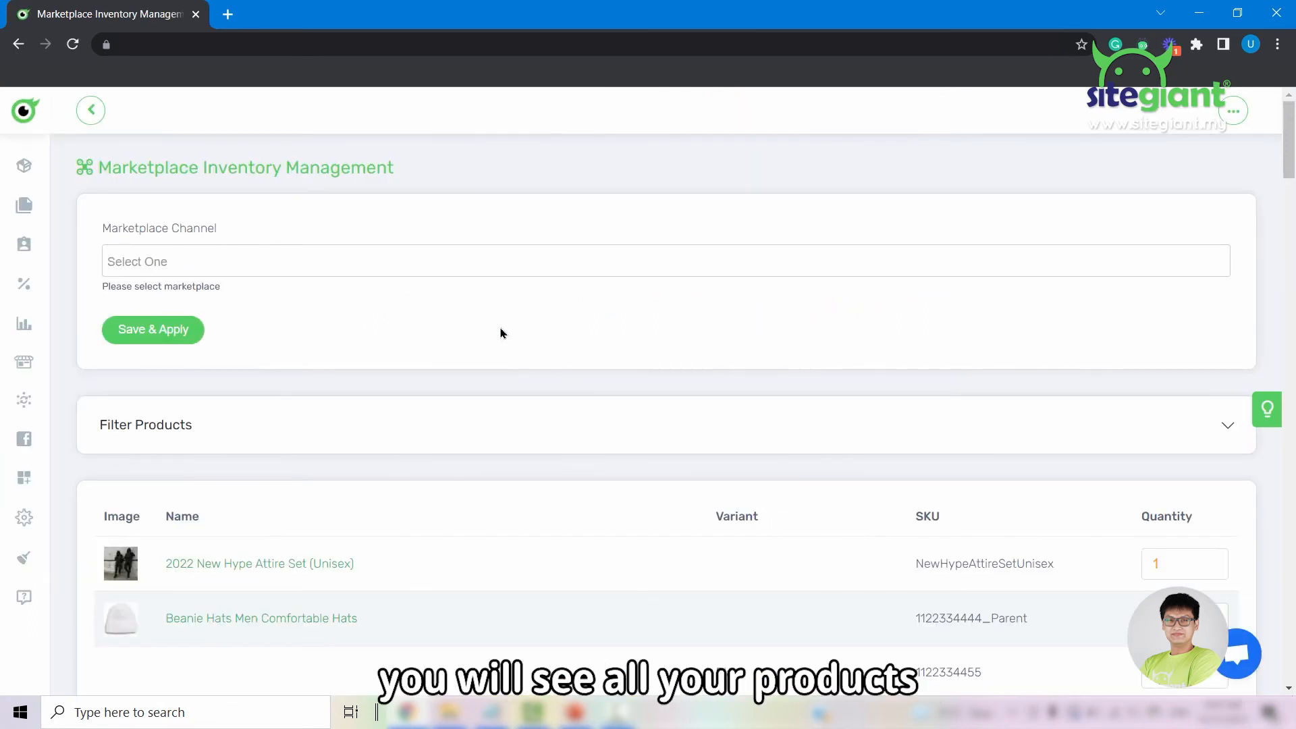
{"action": "scroll", "scroll_direction": "down", "scroll_amount": 3}
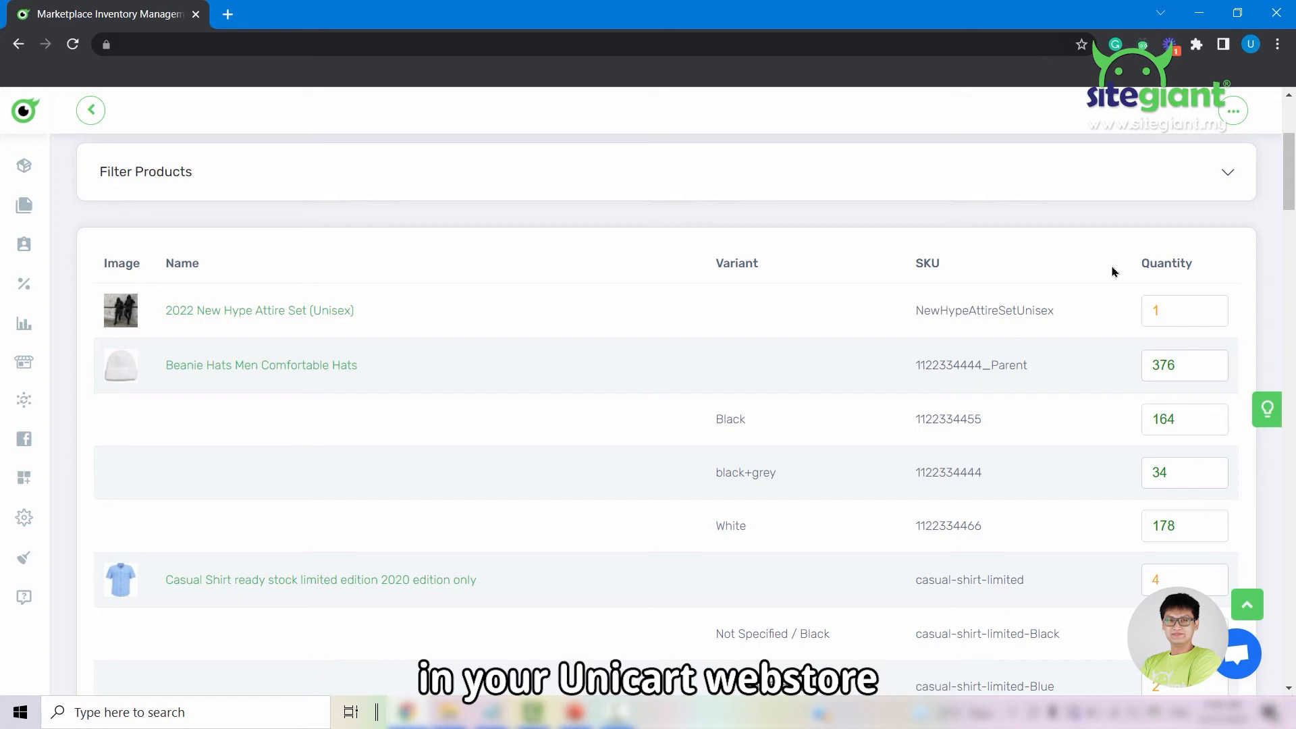
{"action": "scroll", "scroll_direction": "up", "scroll_amount": 3}
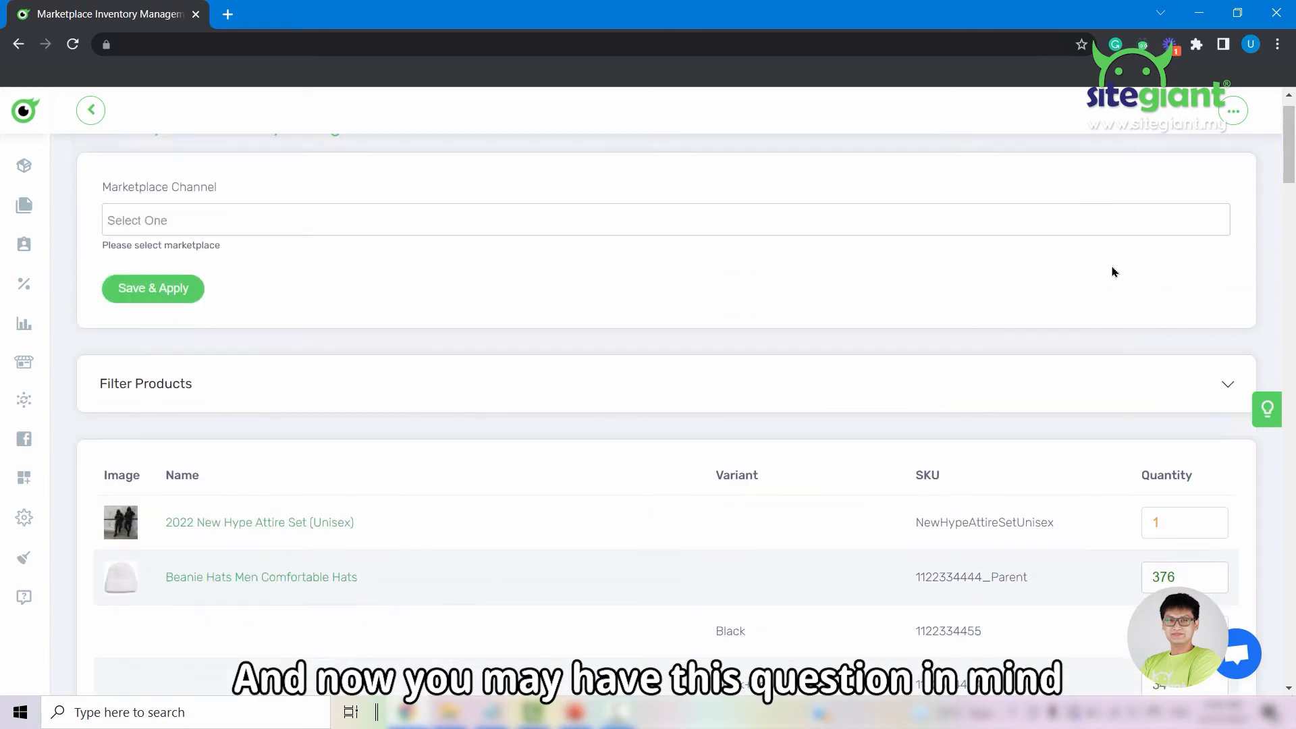
{"action": "scroll", "scroll_direction": "up", "scroll_amount": 3}
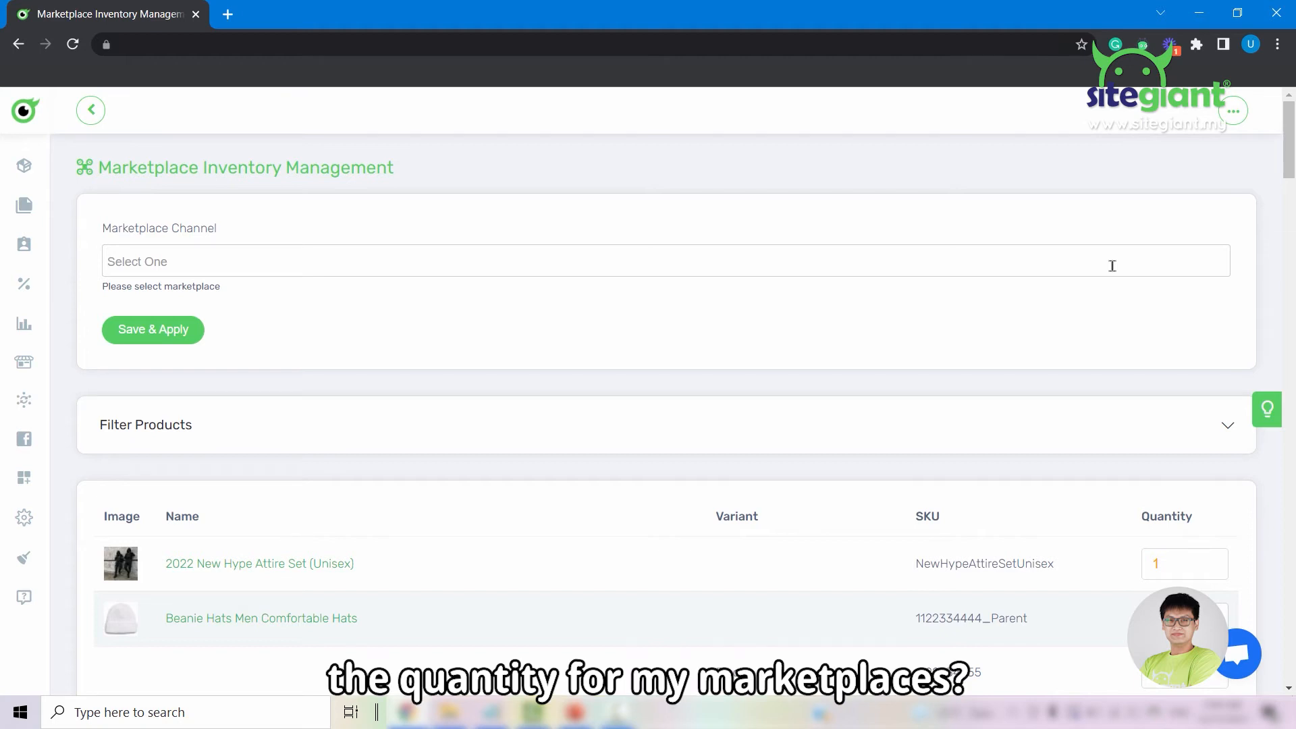
{"action": "mouse_move", "coordinate": [281, 240]}
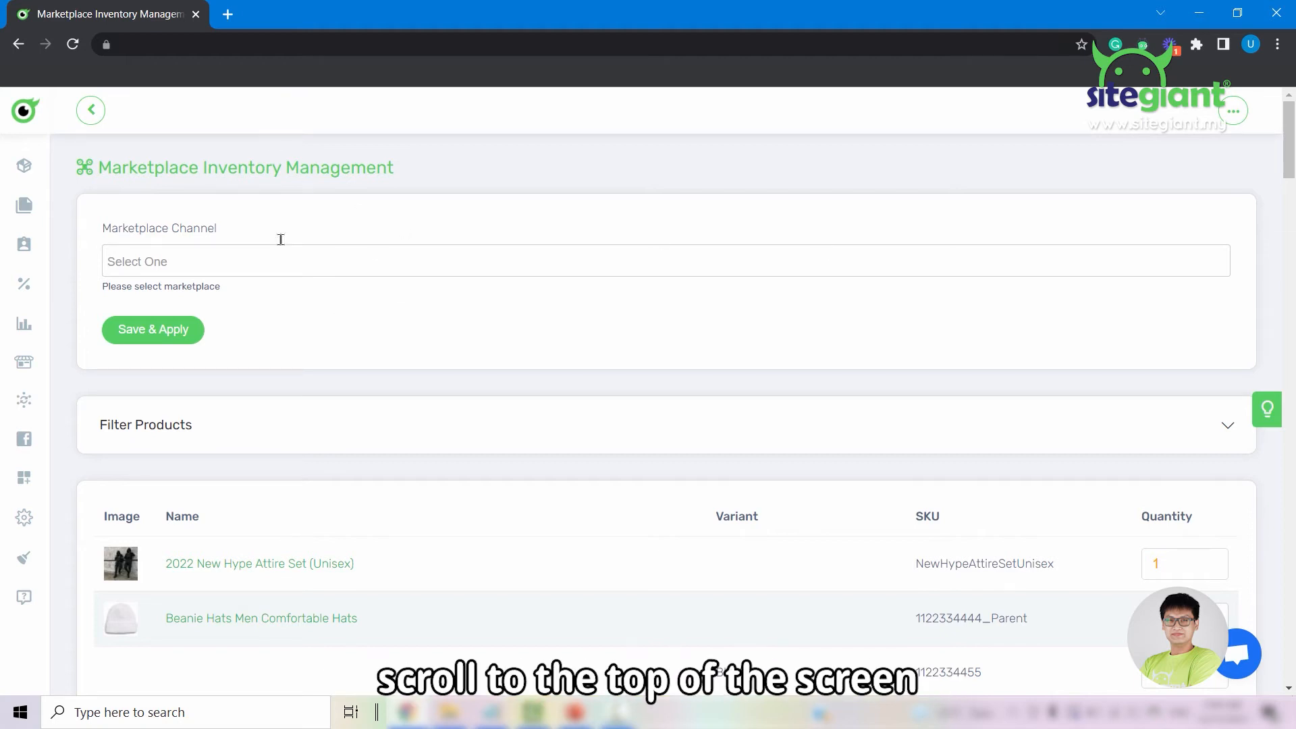
{"action": "mouse_move", "coordinate": [232, 232]}
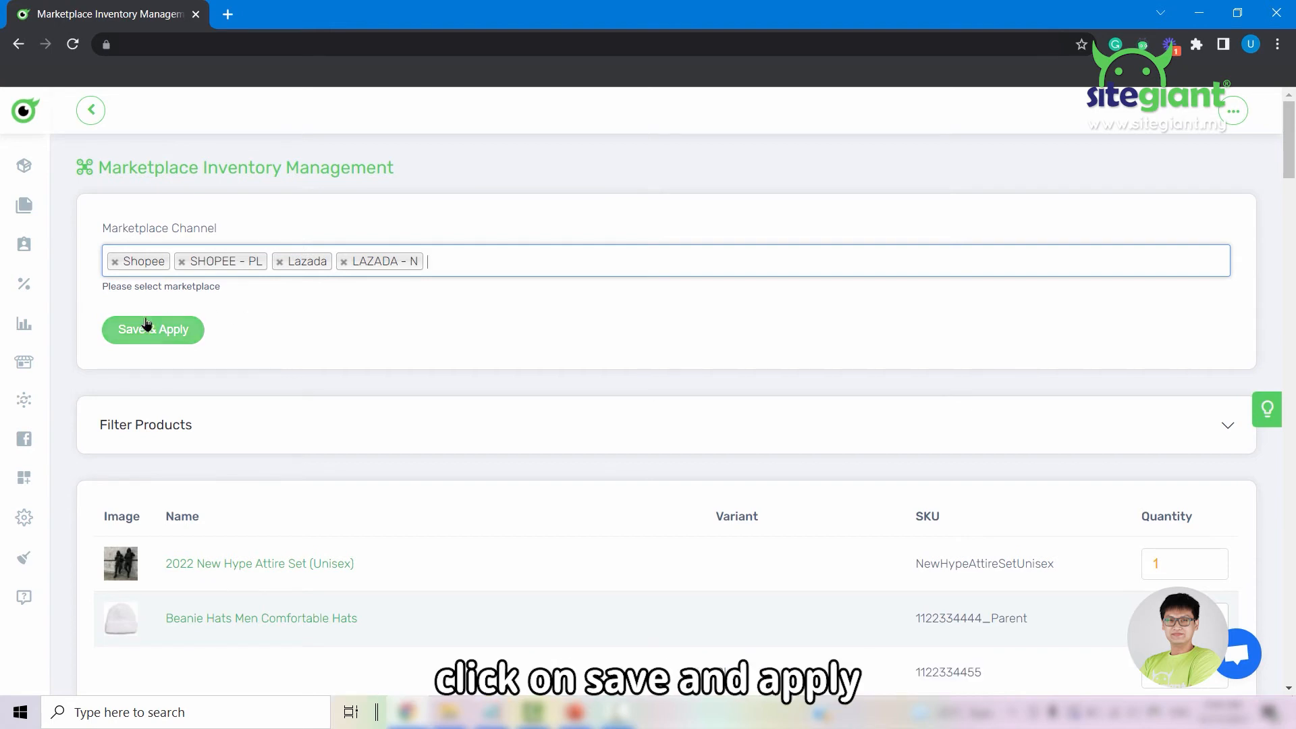
- Apply Shopee, SHOPEE - PL, Lazada and LAZADA - N as channels and expand Filter Products
{"action": "left_click", "coordinate": [152, 329]}
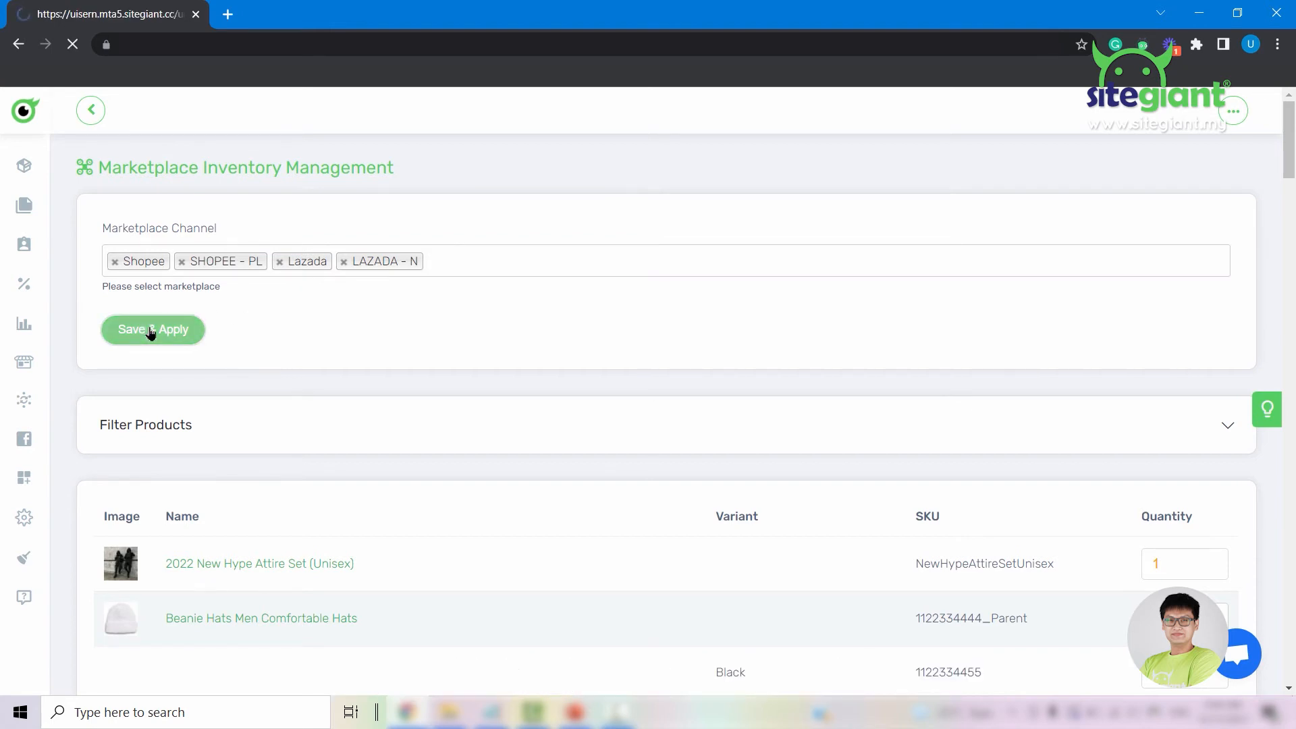
{"action": "left_click", "coordinate": [153, 329]}
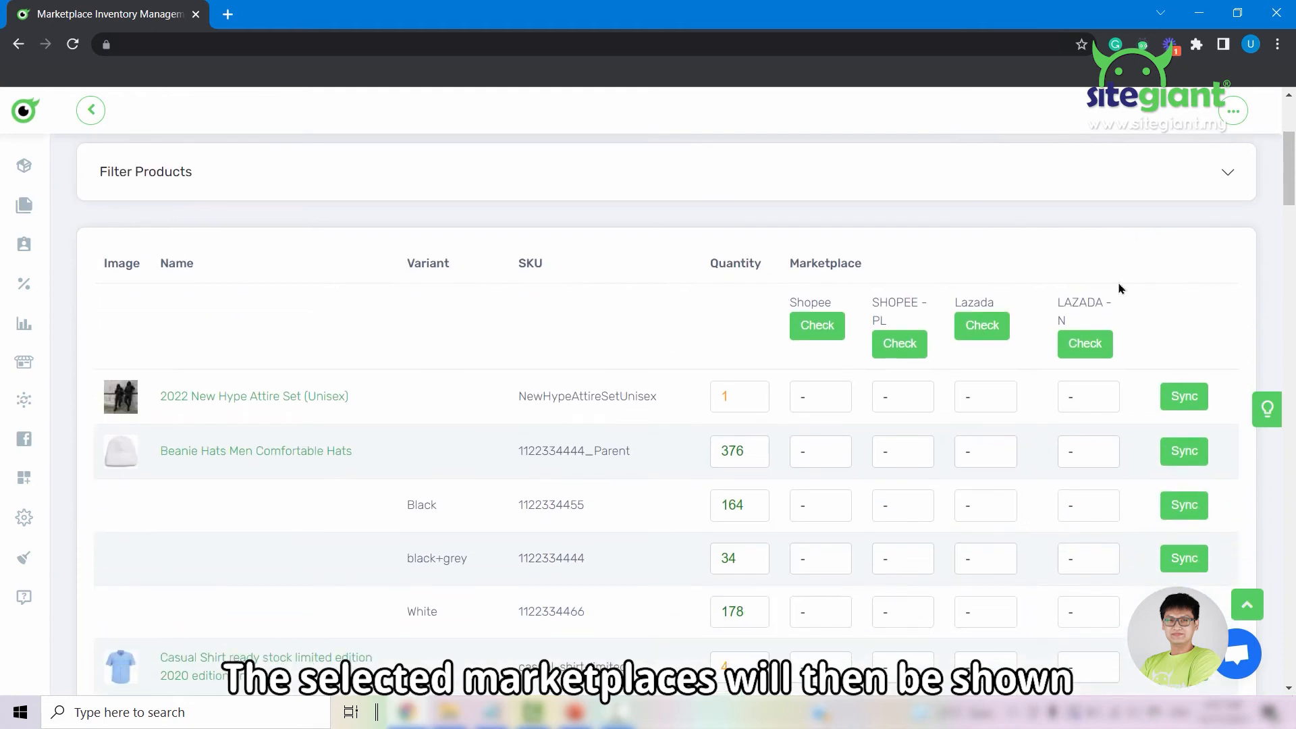
{"action": "mouse_move", "coordinate": [1117, 318]}
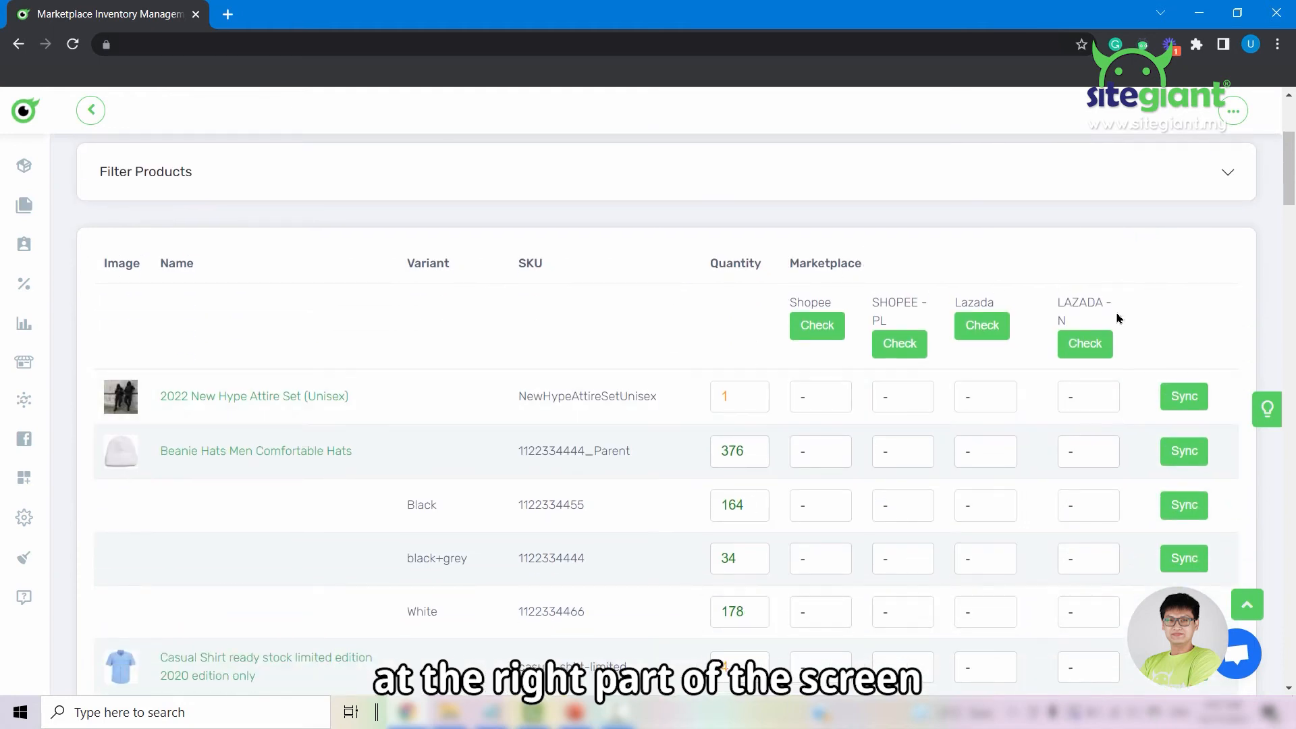
{"action": "mouse_move", "coordinate": [1107, 366]}
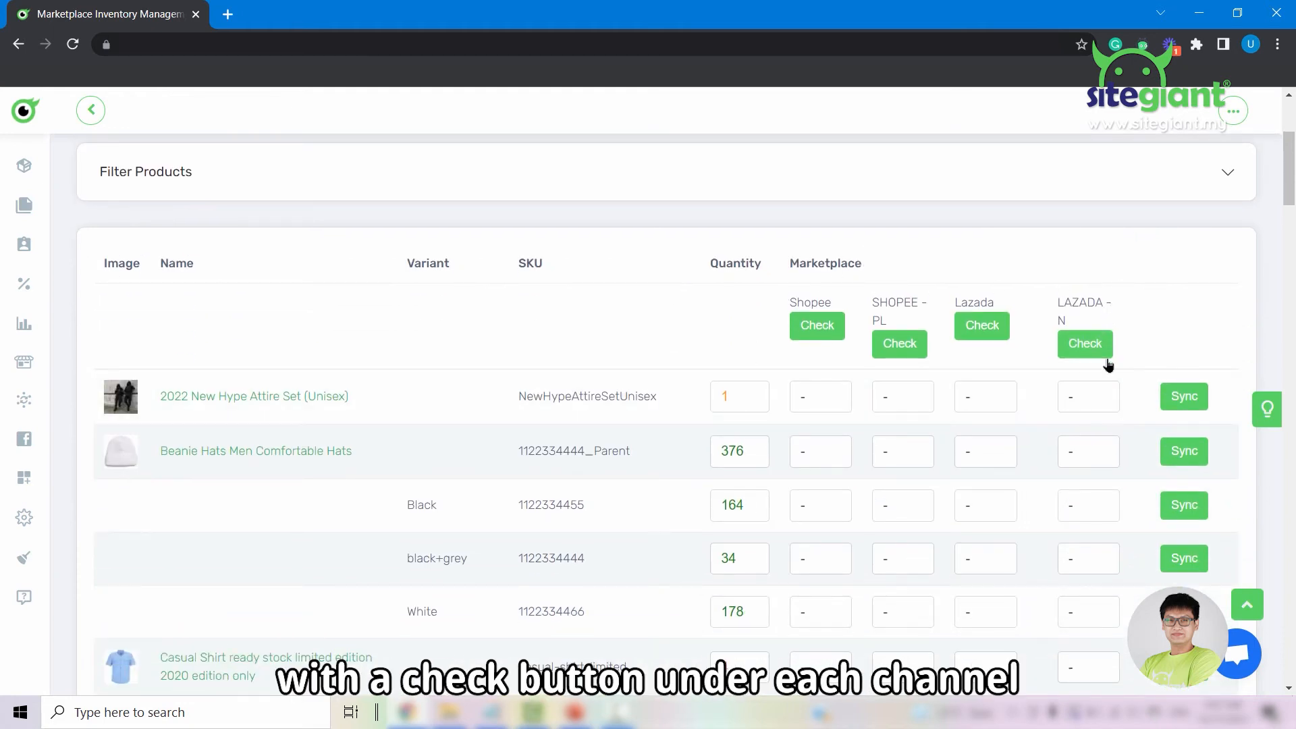
{"action": "mouse_move", "coordinate": [1207, 336]}
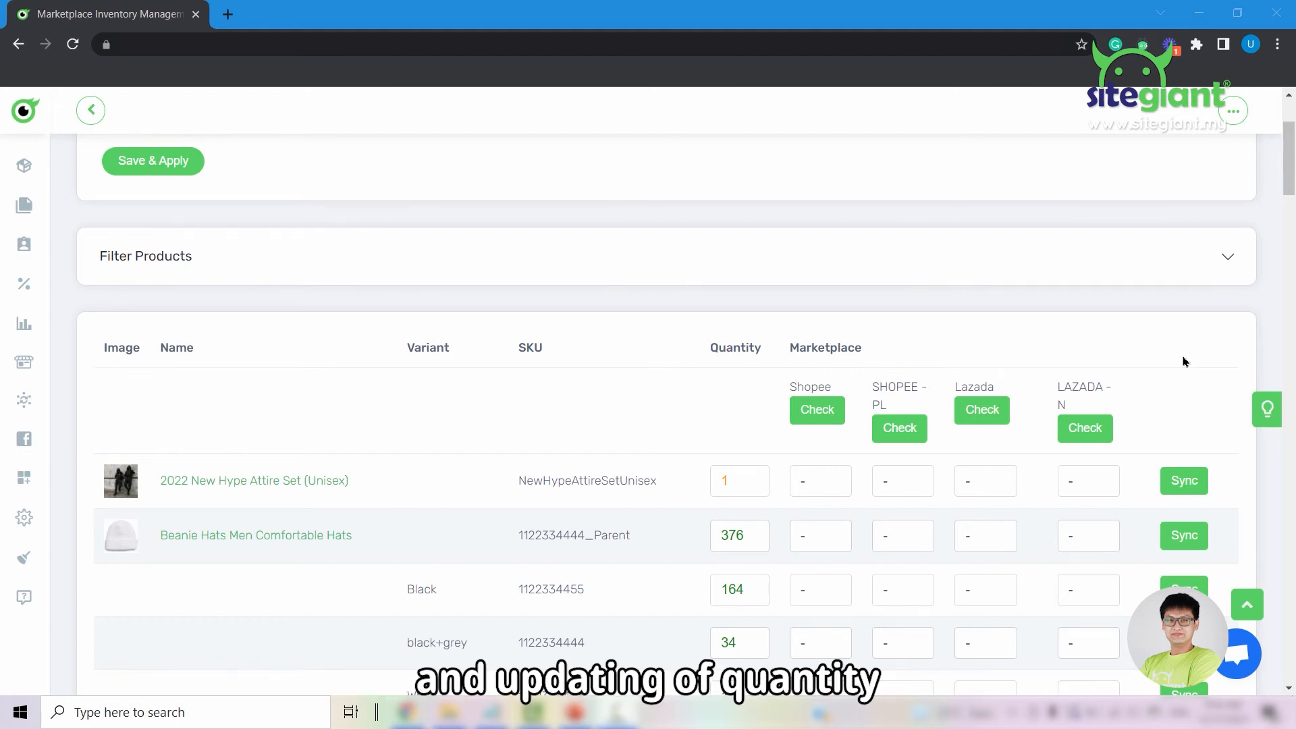
{"action": "left_click", "coordinate": [1227, 257]}
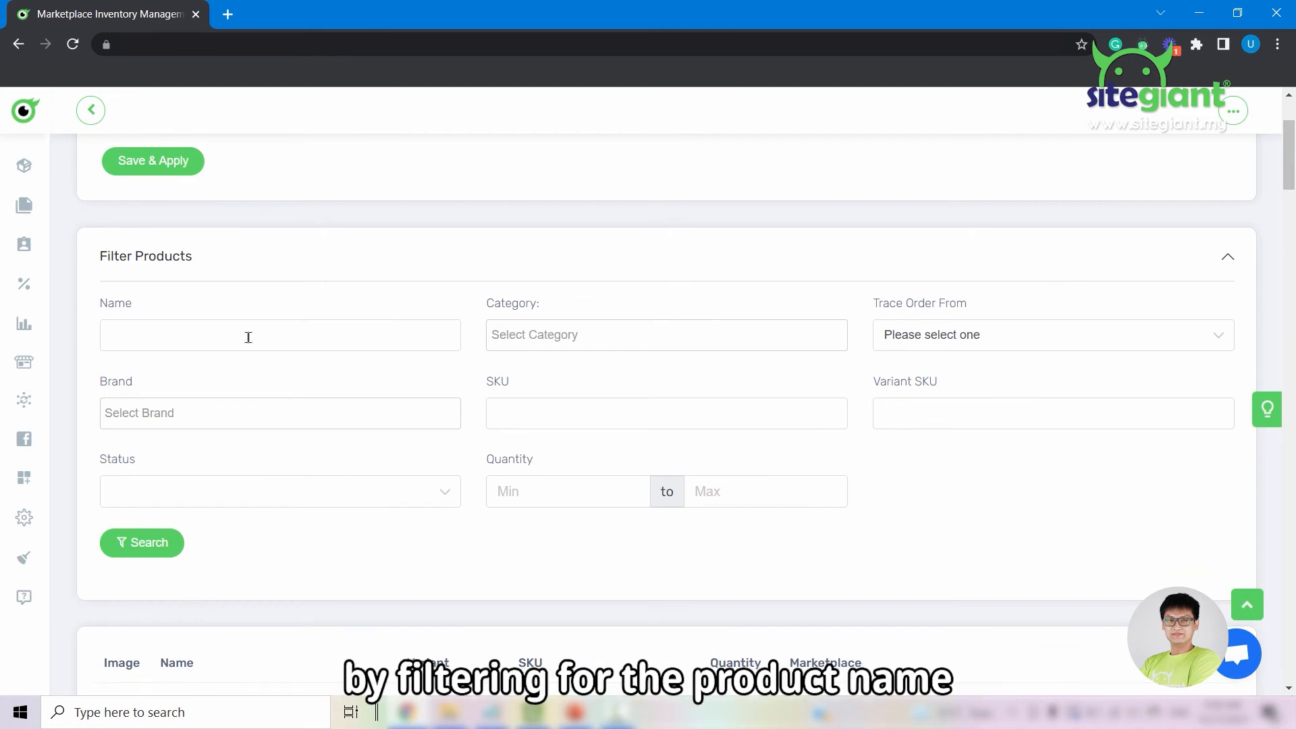
{"action": "mouse_move", "coordinate": [1074, 425]}
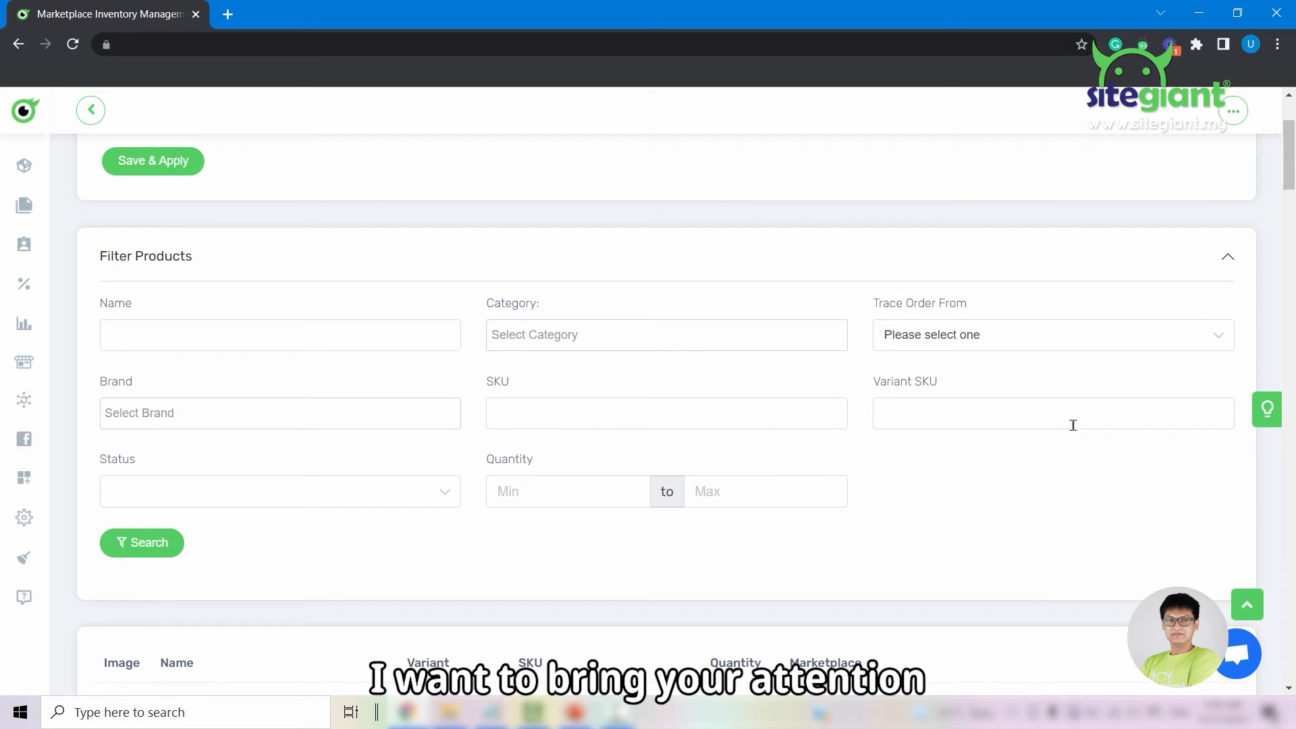
{"action": "mouse_move", "coordinate": [1066, 325]}
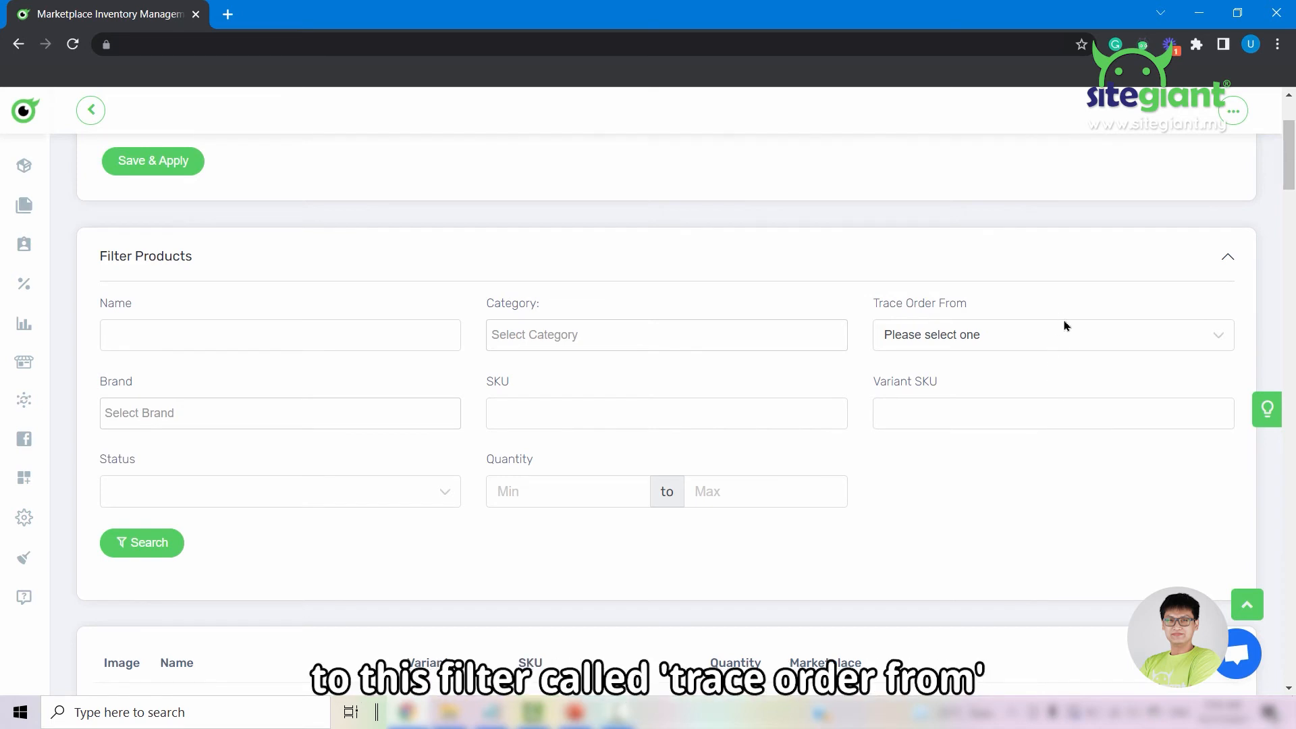
- Set Trace Order From to 48 hours, listing Korean Spring Sweater variants
{"action": "left_click", "coordinate": [1050, 334]}
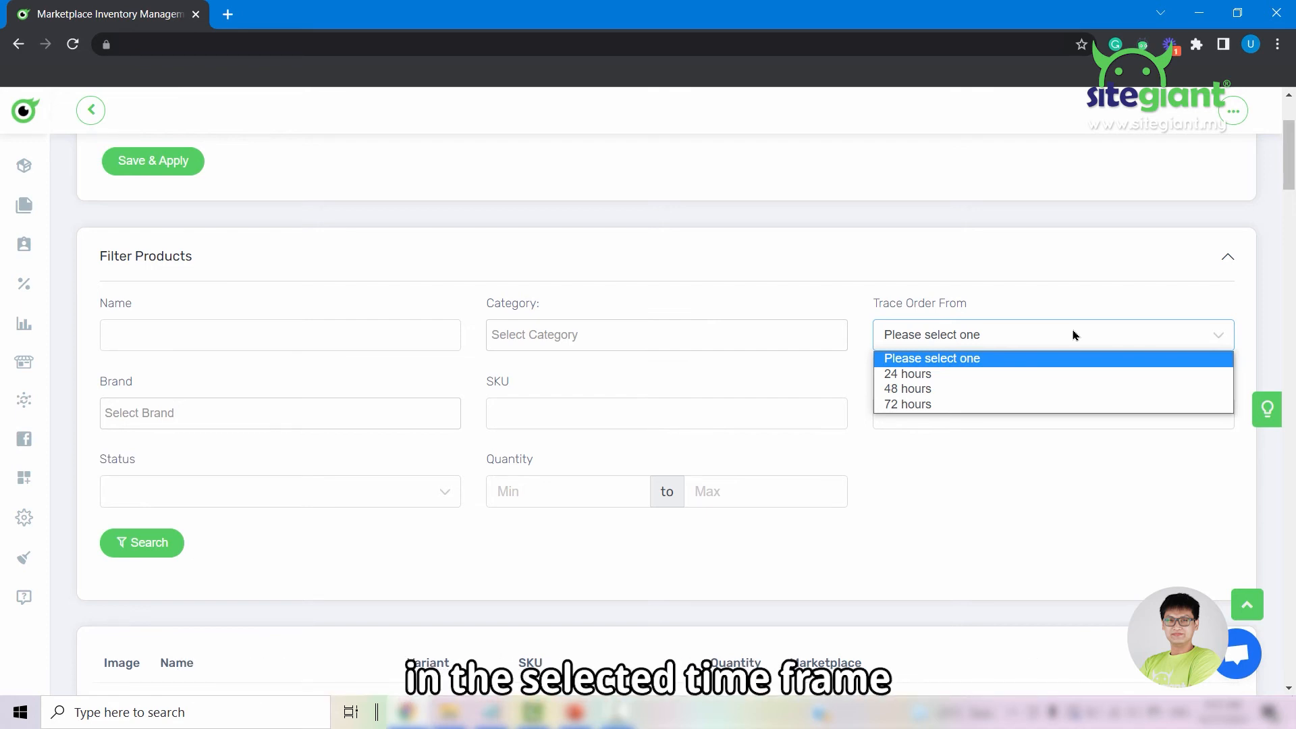
{"action": "left_click", "coordinate": [908, 389]}
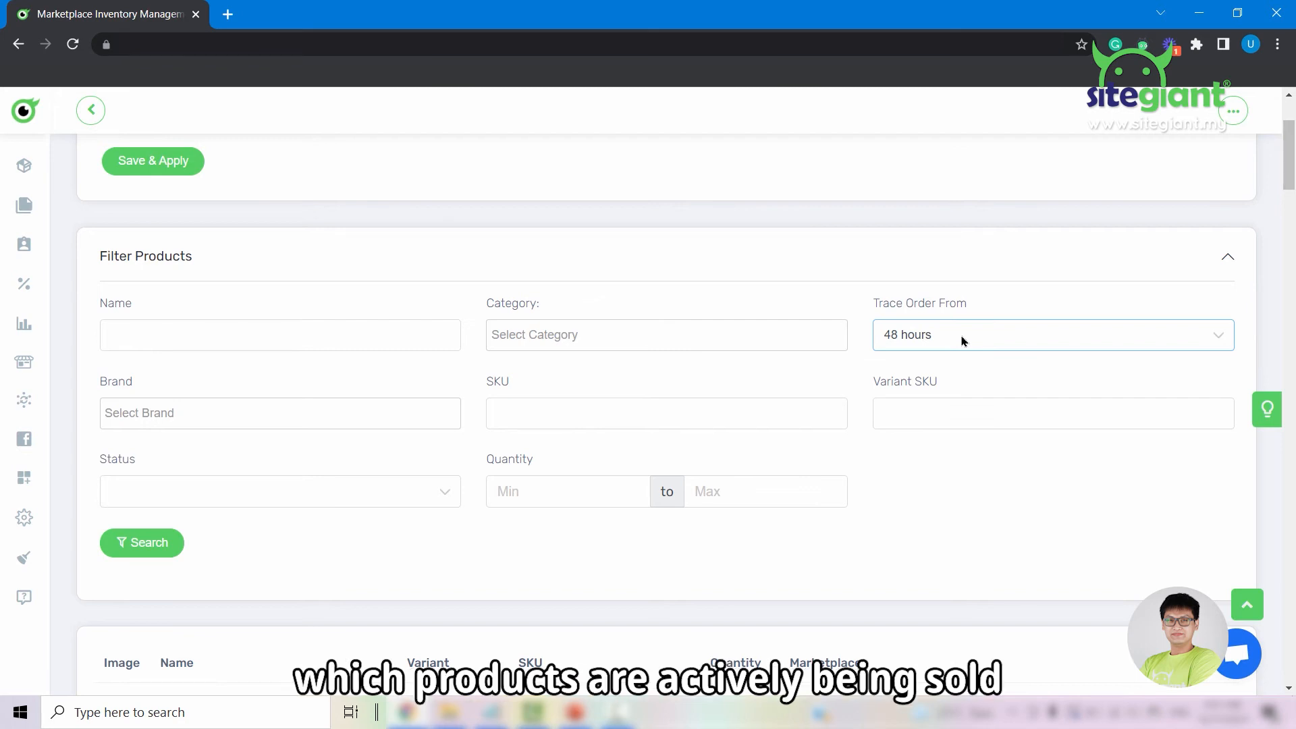
{"action": "mouse_move", "coordinate": [940, 337]}
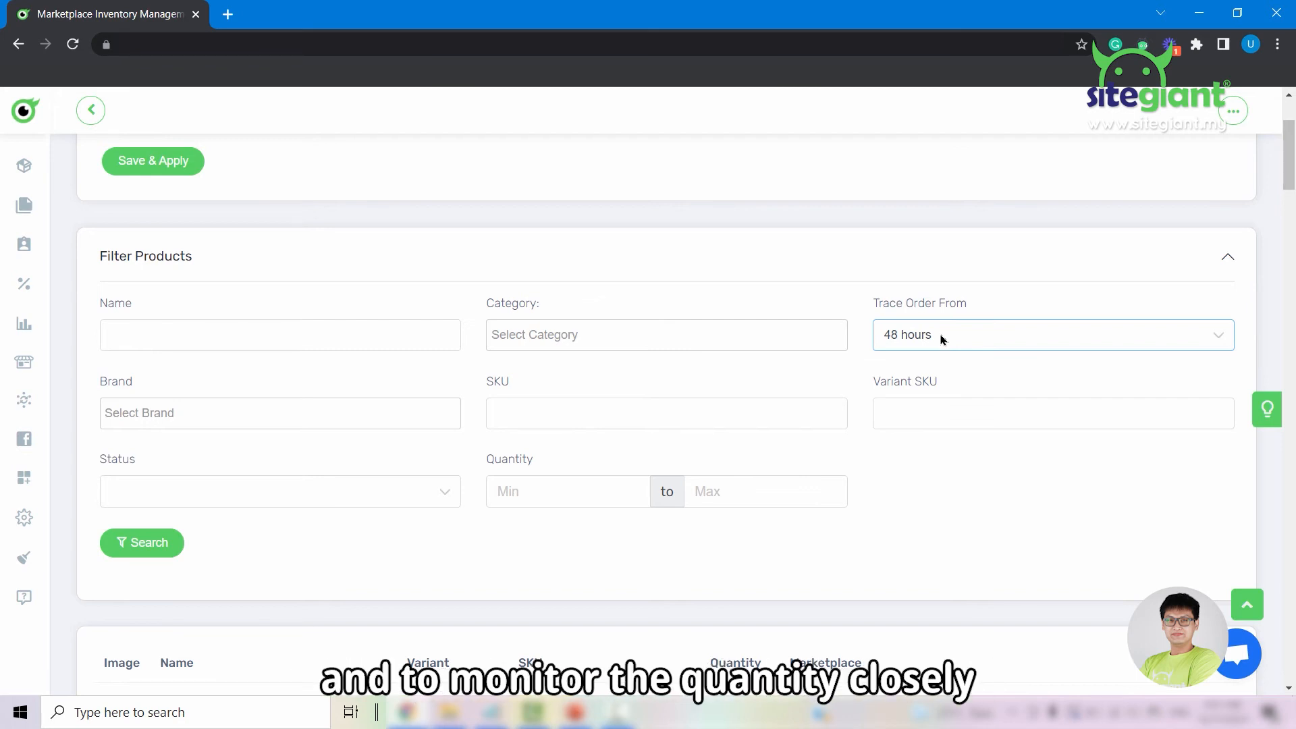
{"action": "scroll", "scroll_direction": "down", "scroll_amount": 3}
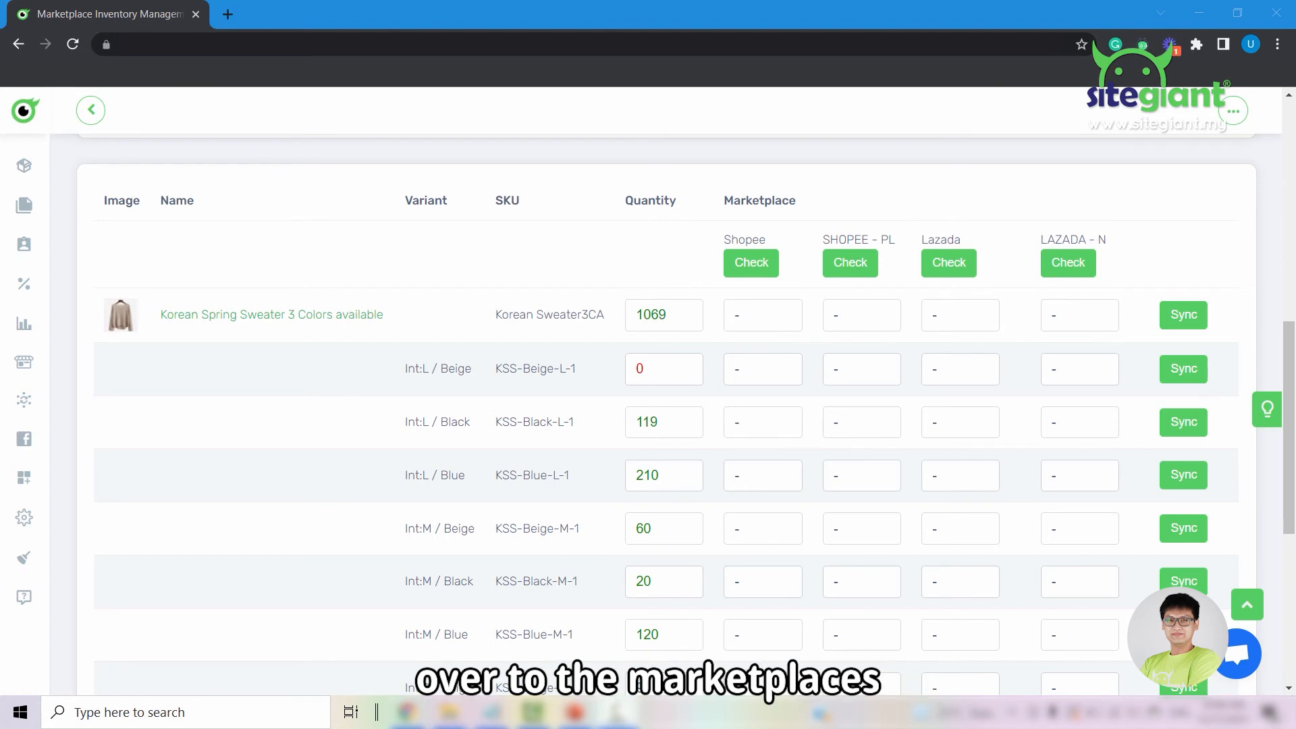
{"action": "mouse_move", "coordinate": [738, 229]}
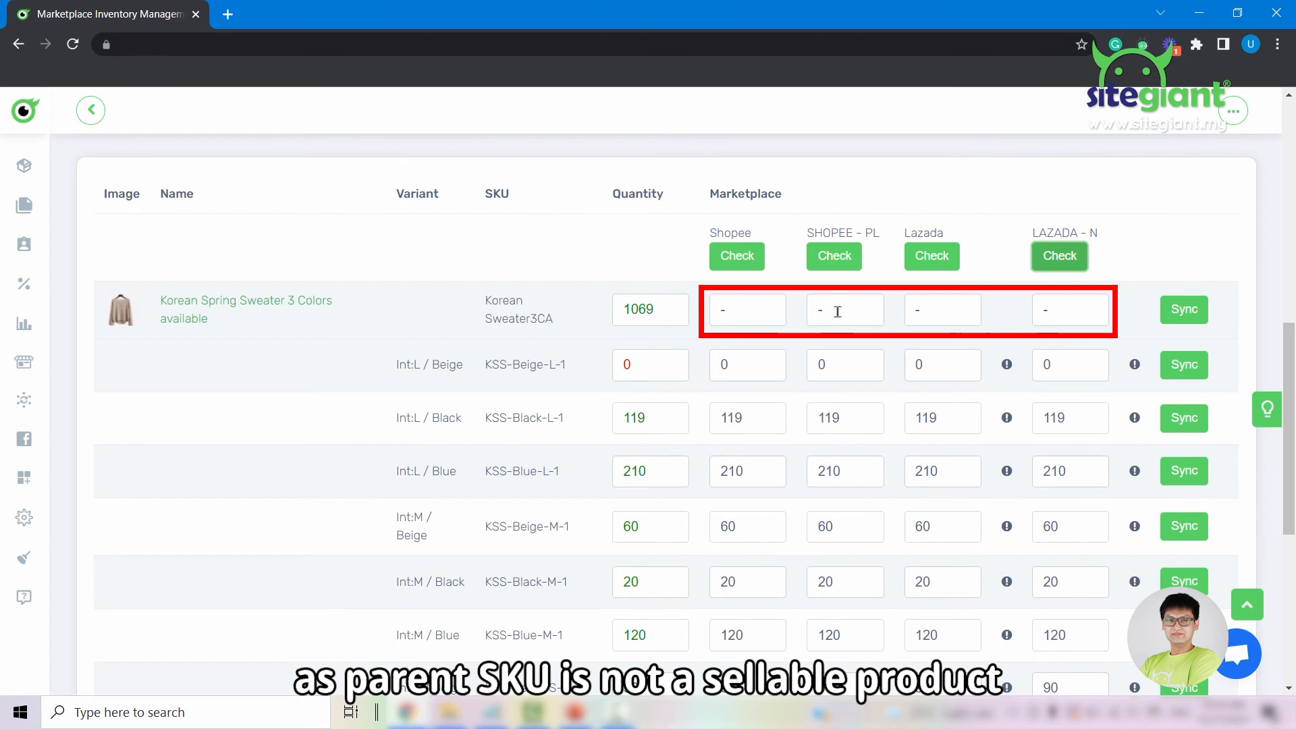
{"action": "mouse_move", "coordinate": [868, 295]}
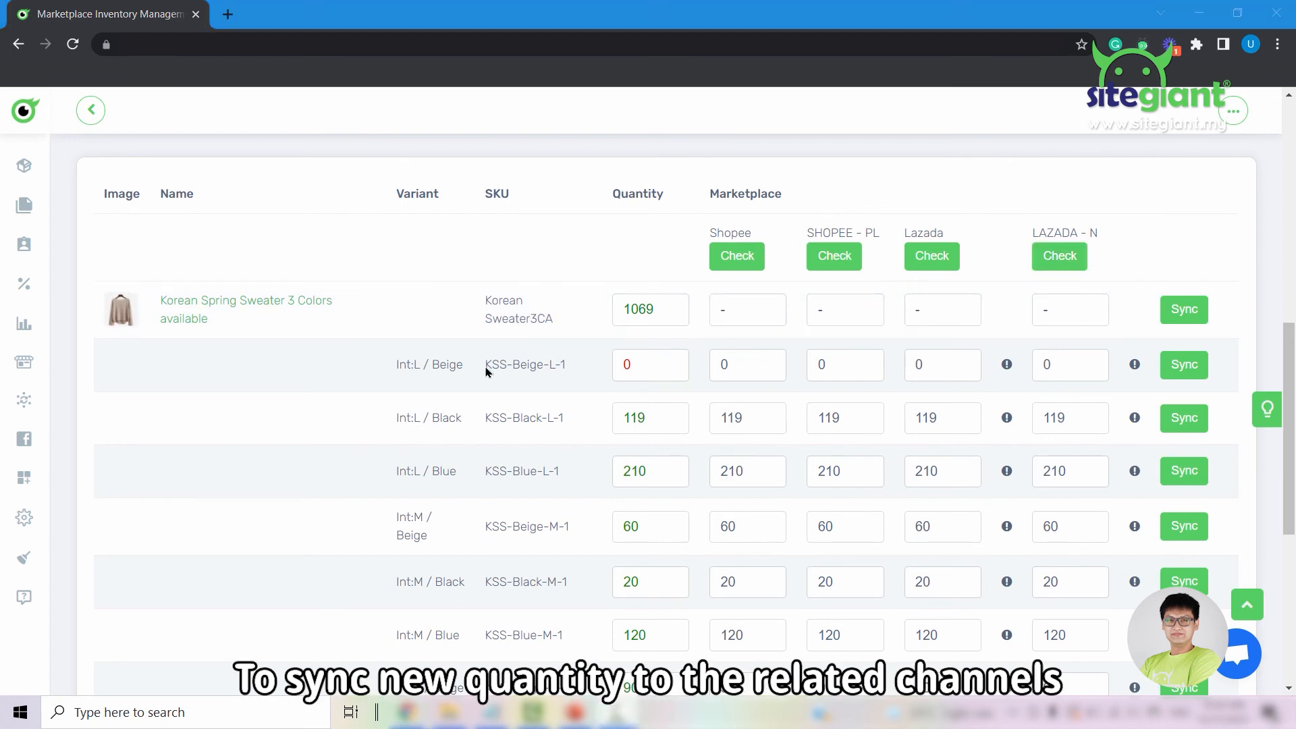
- Set Int:L / Beige quantity to 1000, sync it to all channels, and go back to Marketplaces
{"action": "left_click", "coordinate": [649, 364]}
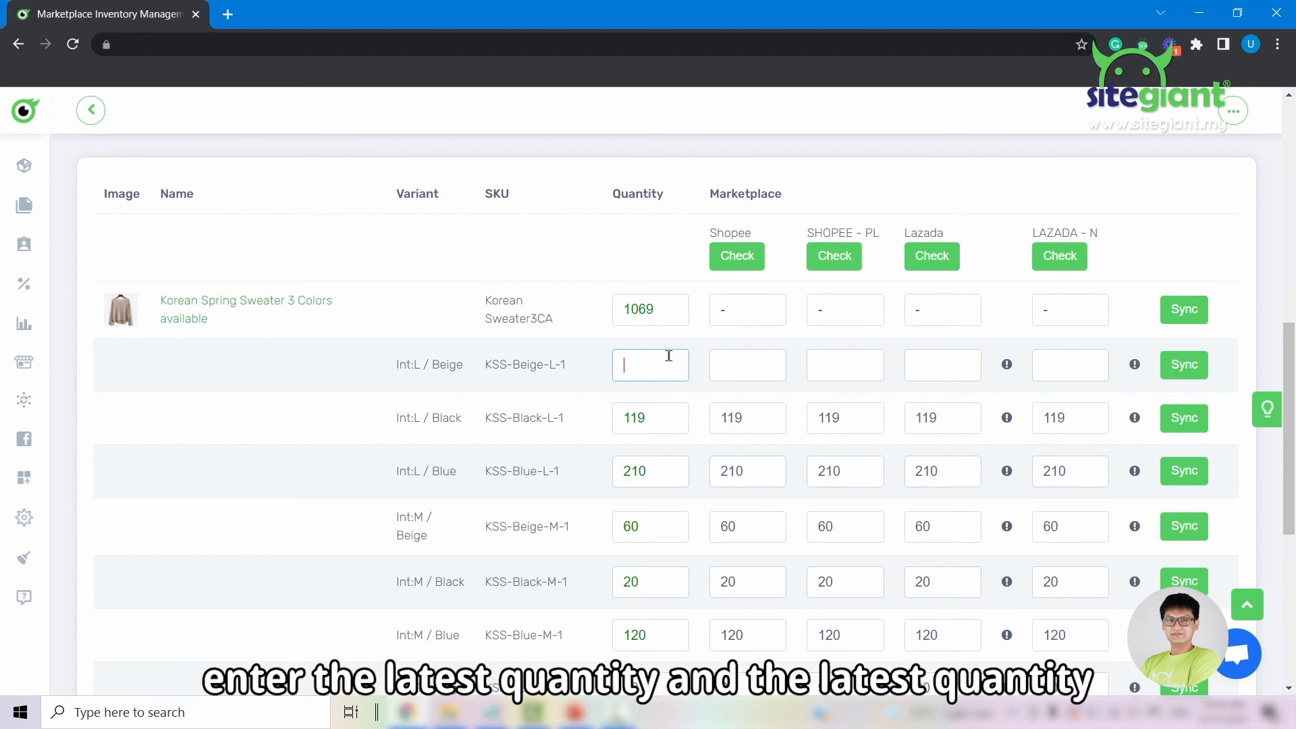
{"action": "type", "text": "1000"}
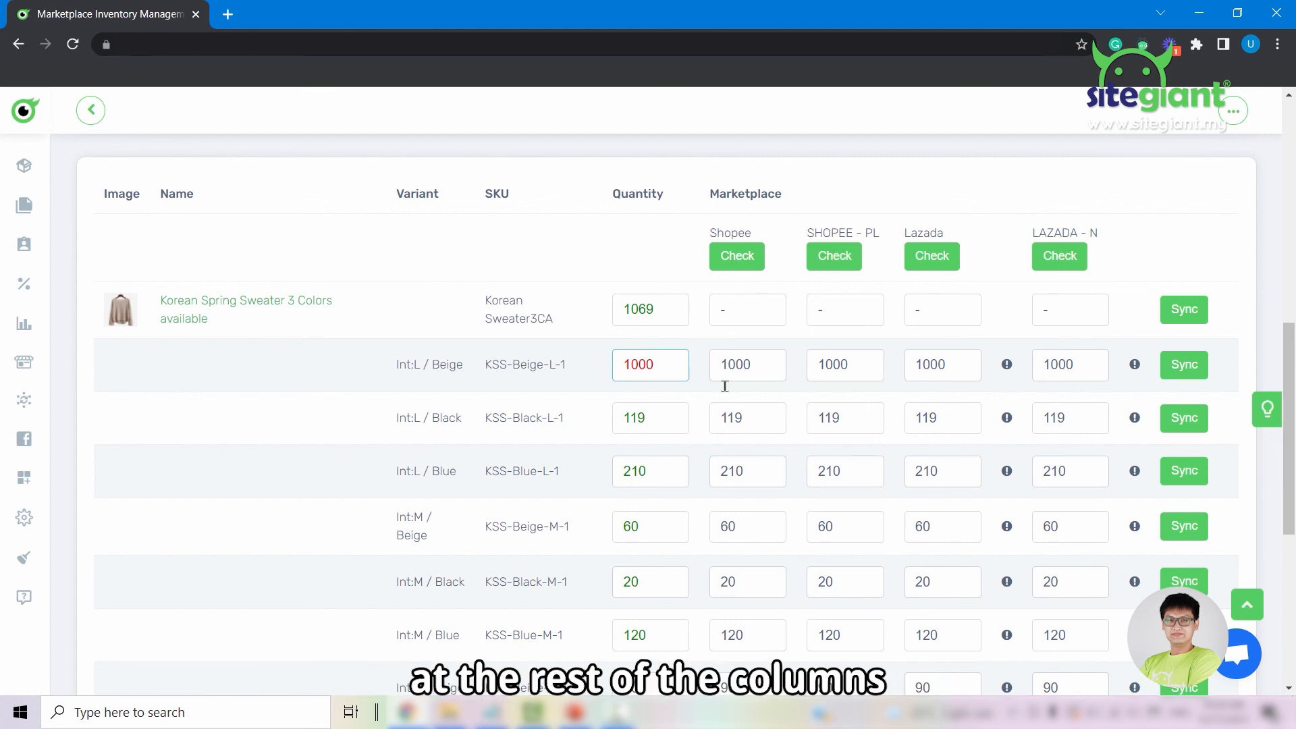
{"action": "mouse_move", "coordinate": [1080, 366]}
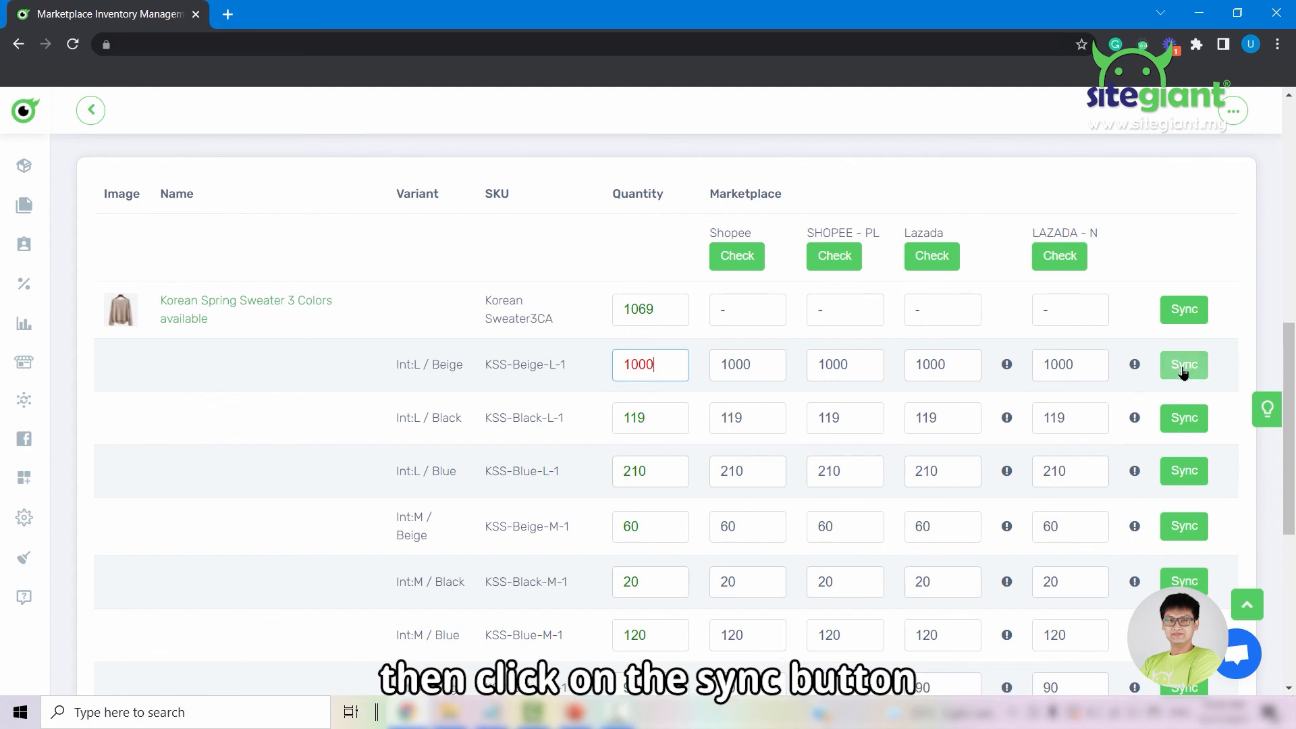
{"action": "left_click", "coordinate": [1183, 365]}
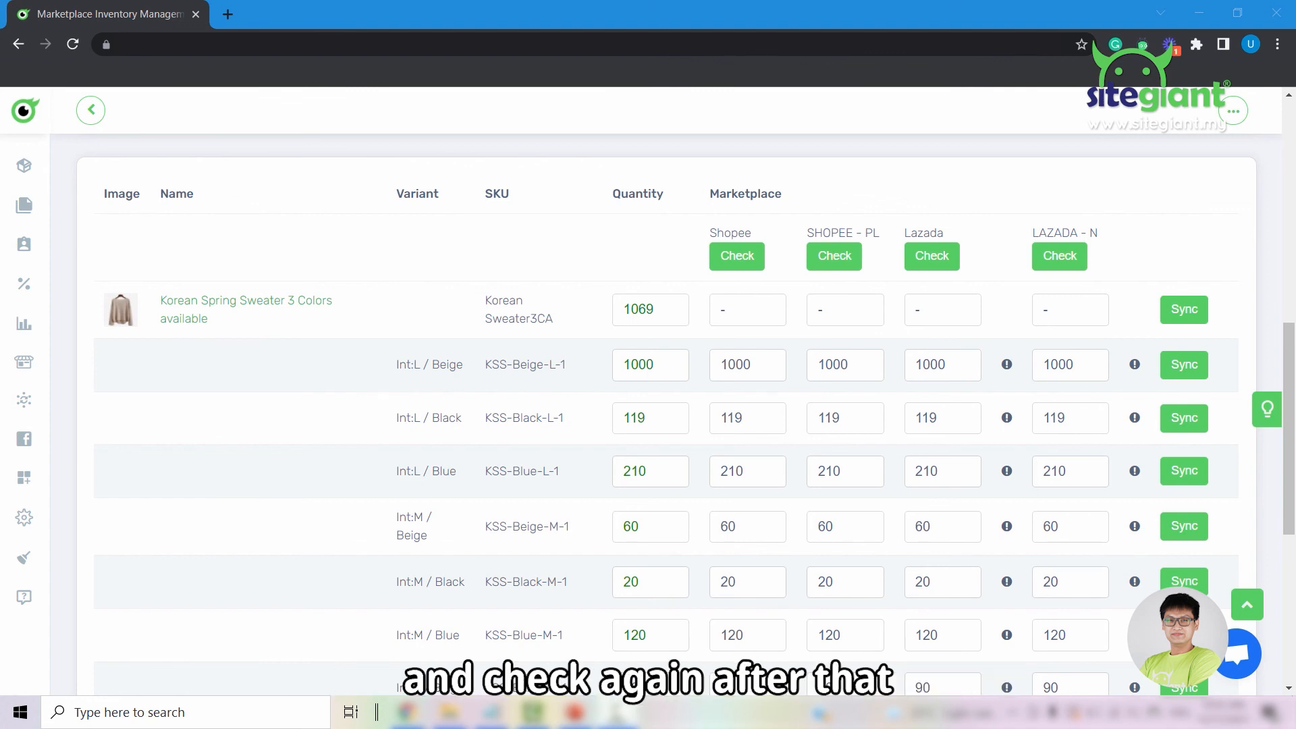
{"action": "left_click", "coordinate": [91, 109]}
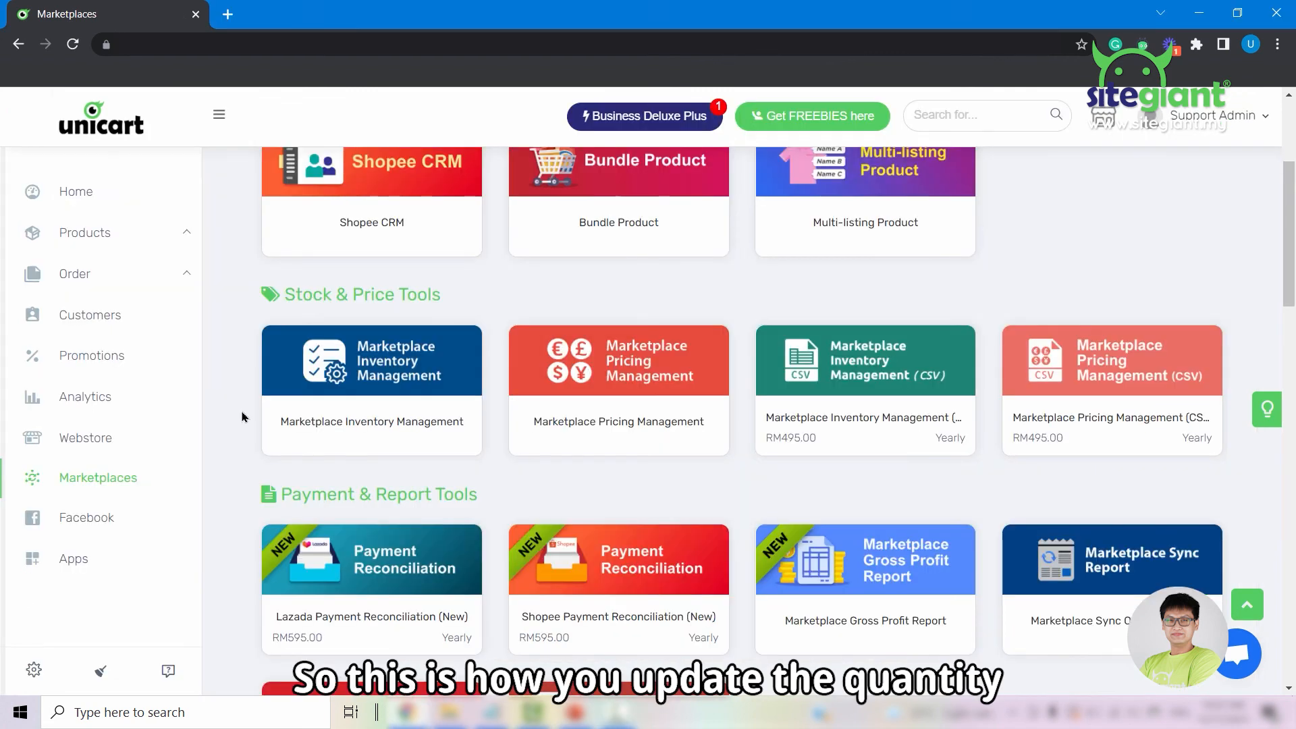